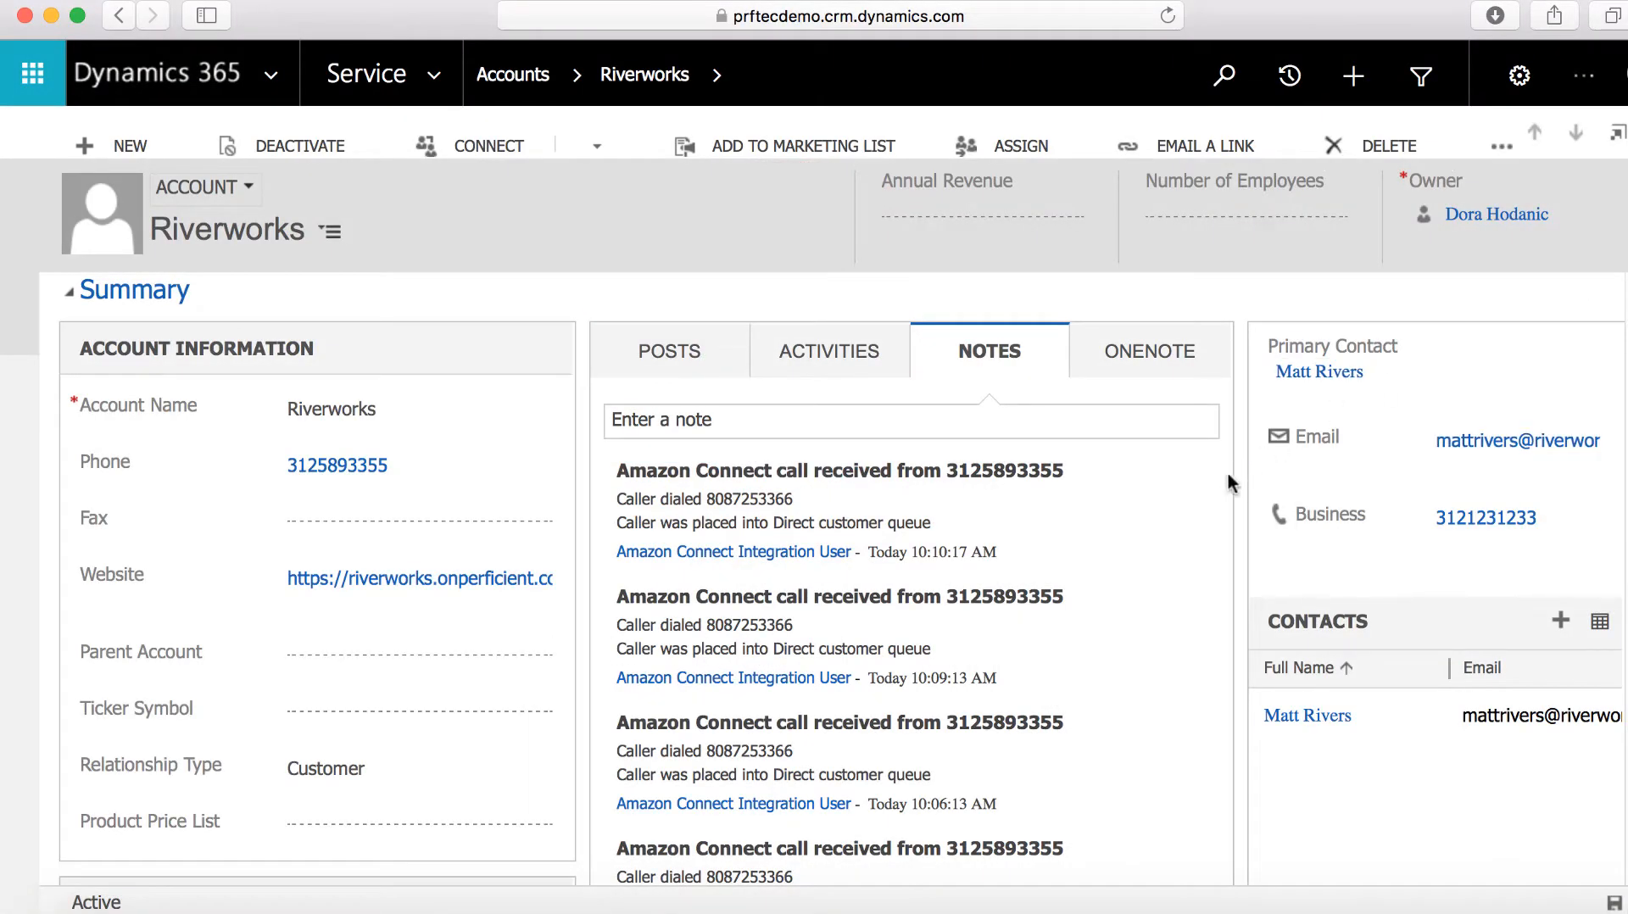
scroll(down, 3)
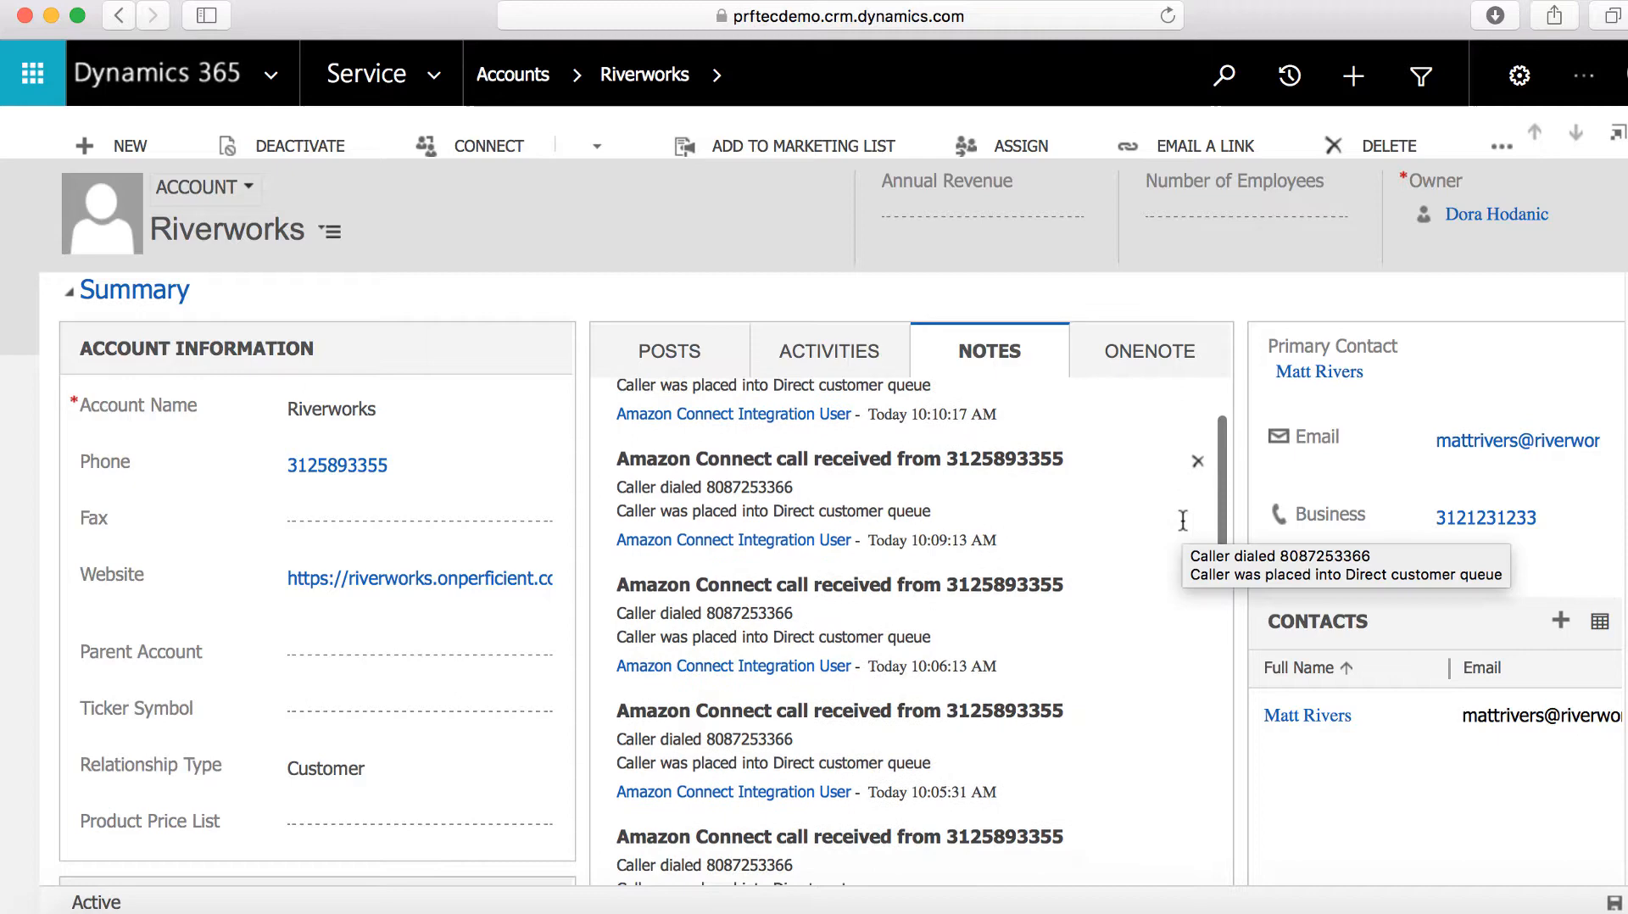
scroll(down, 3)
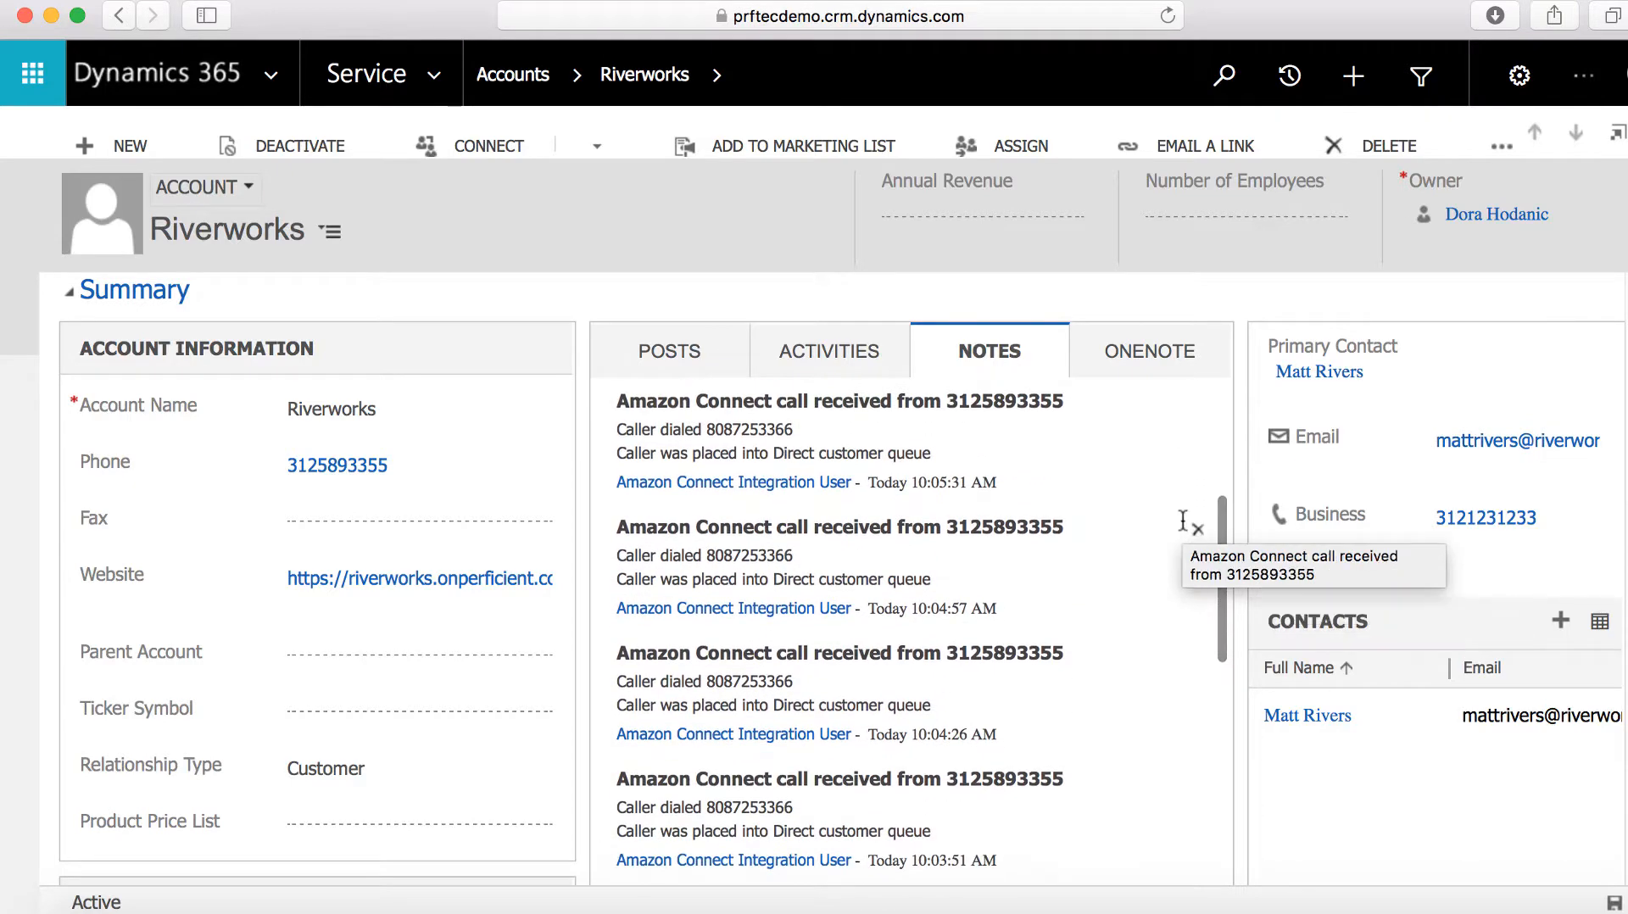
scroll(down, 3)
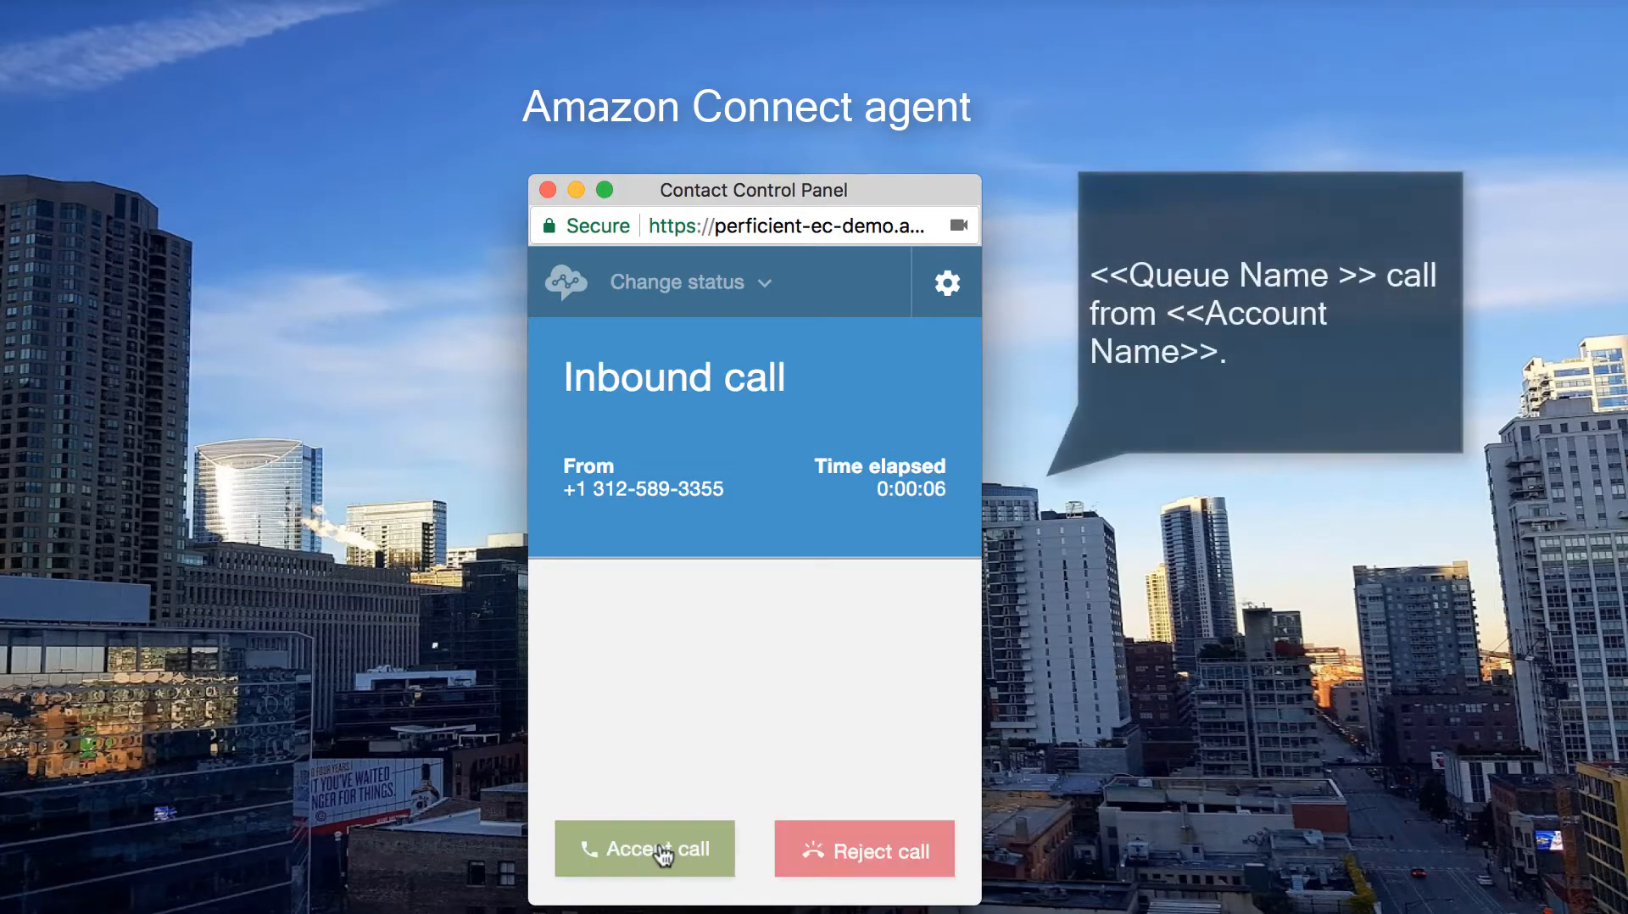
click(644, 848)
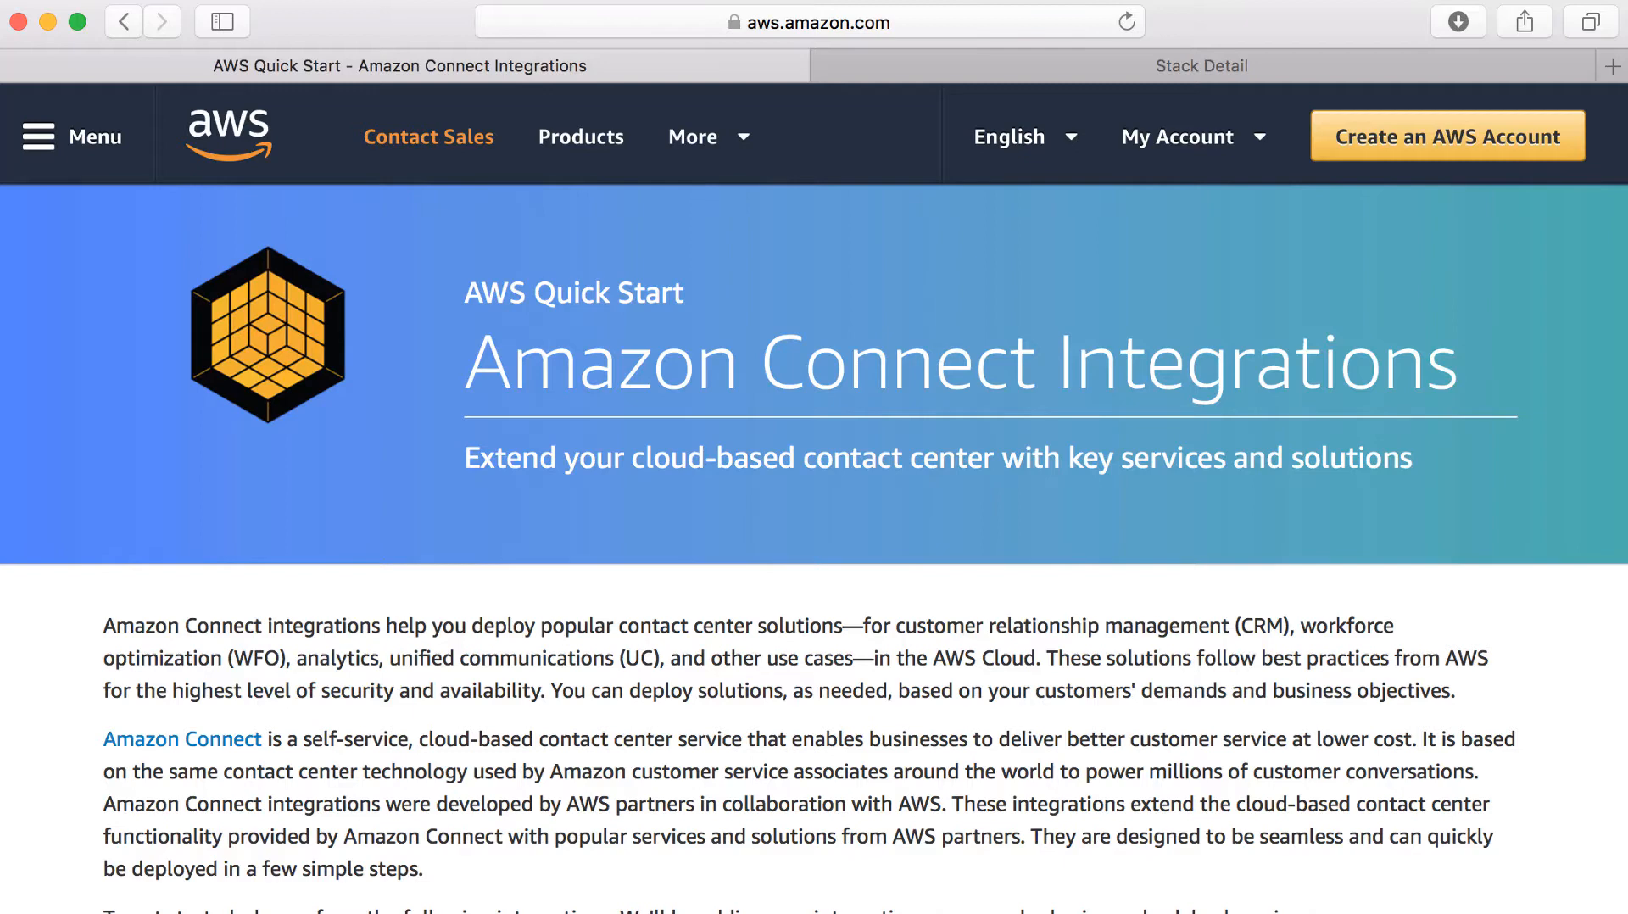
Switch to the CloudFormation stack detail for demoquickstart.
click(1200, 65)
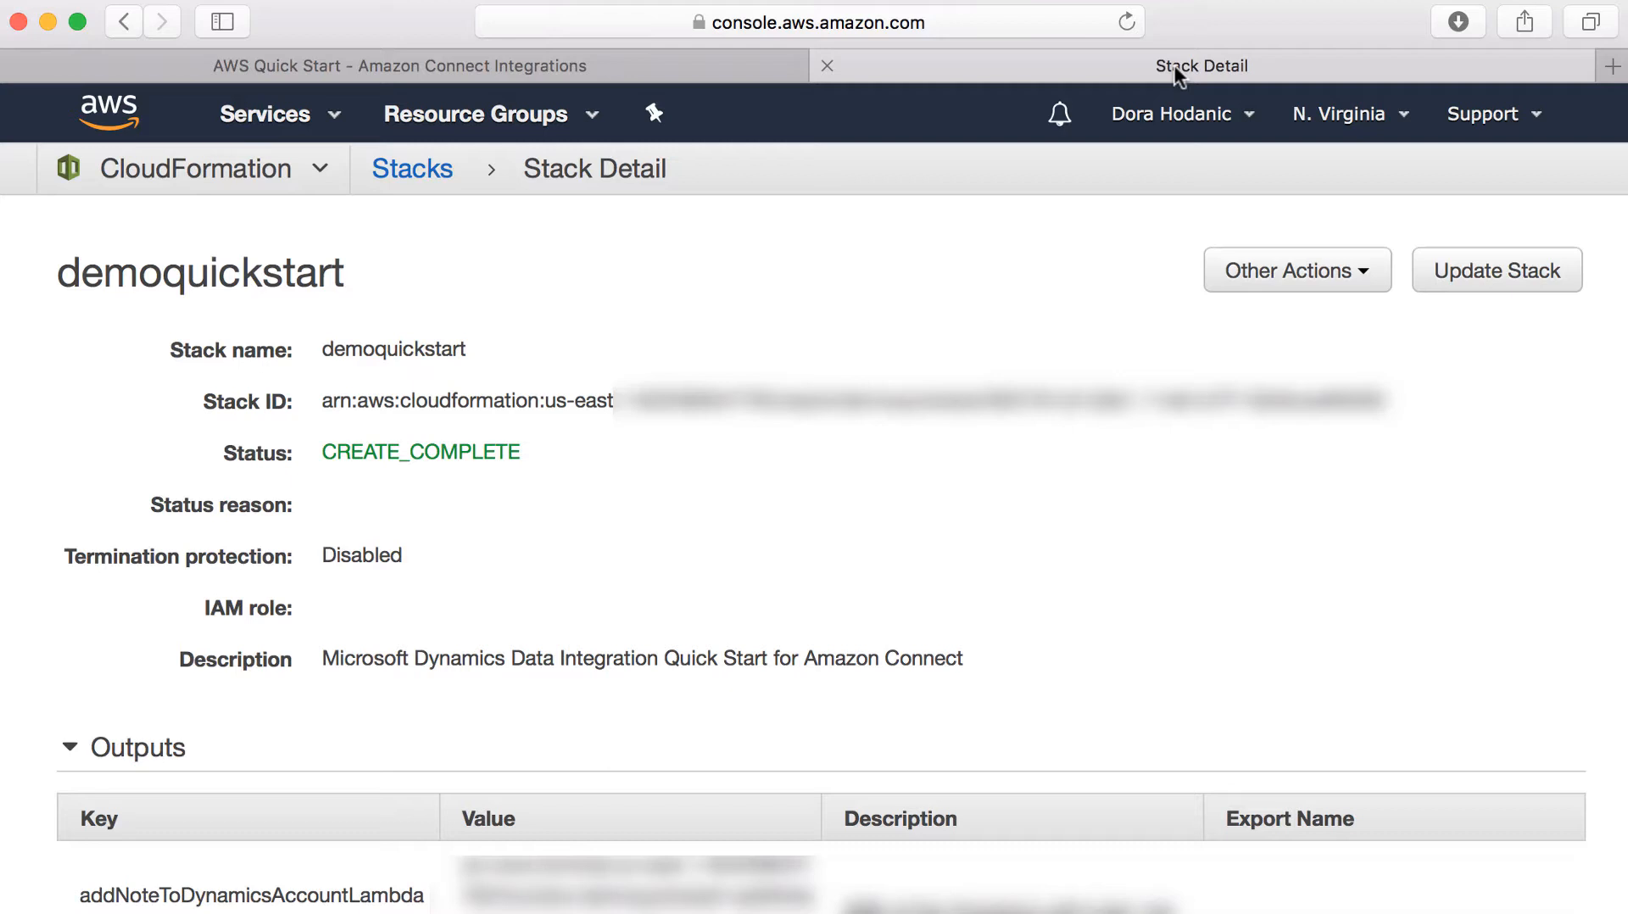
Review the demoquickstart stack's Outputs and Dynamics connection Parameters.
scroll(down, 3)
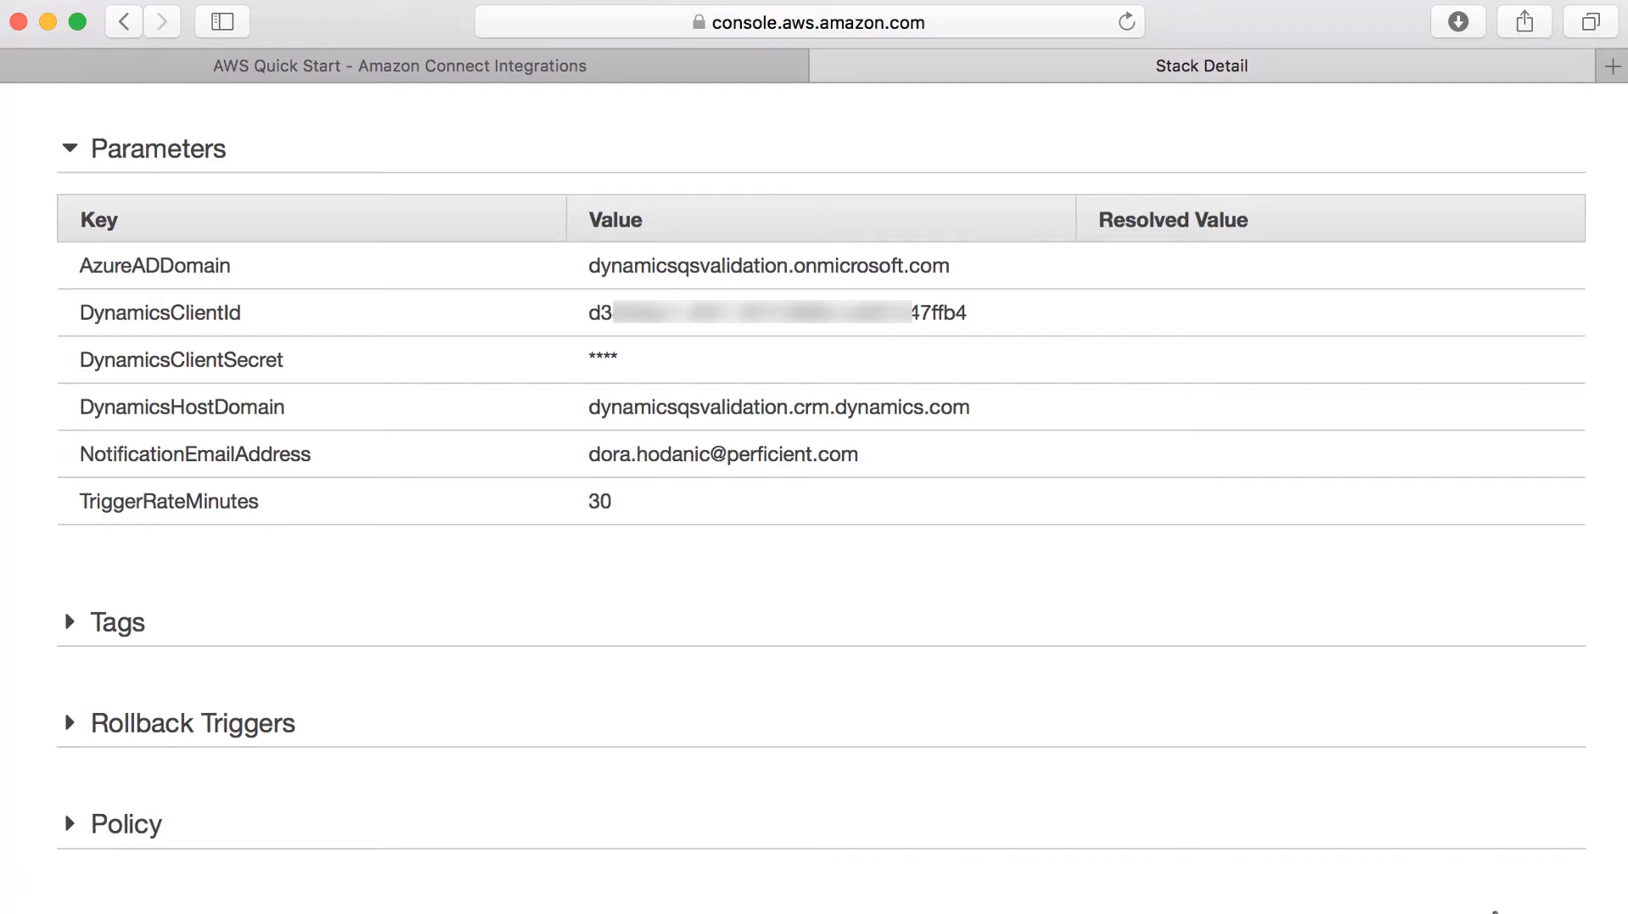
scroll(down, 3)
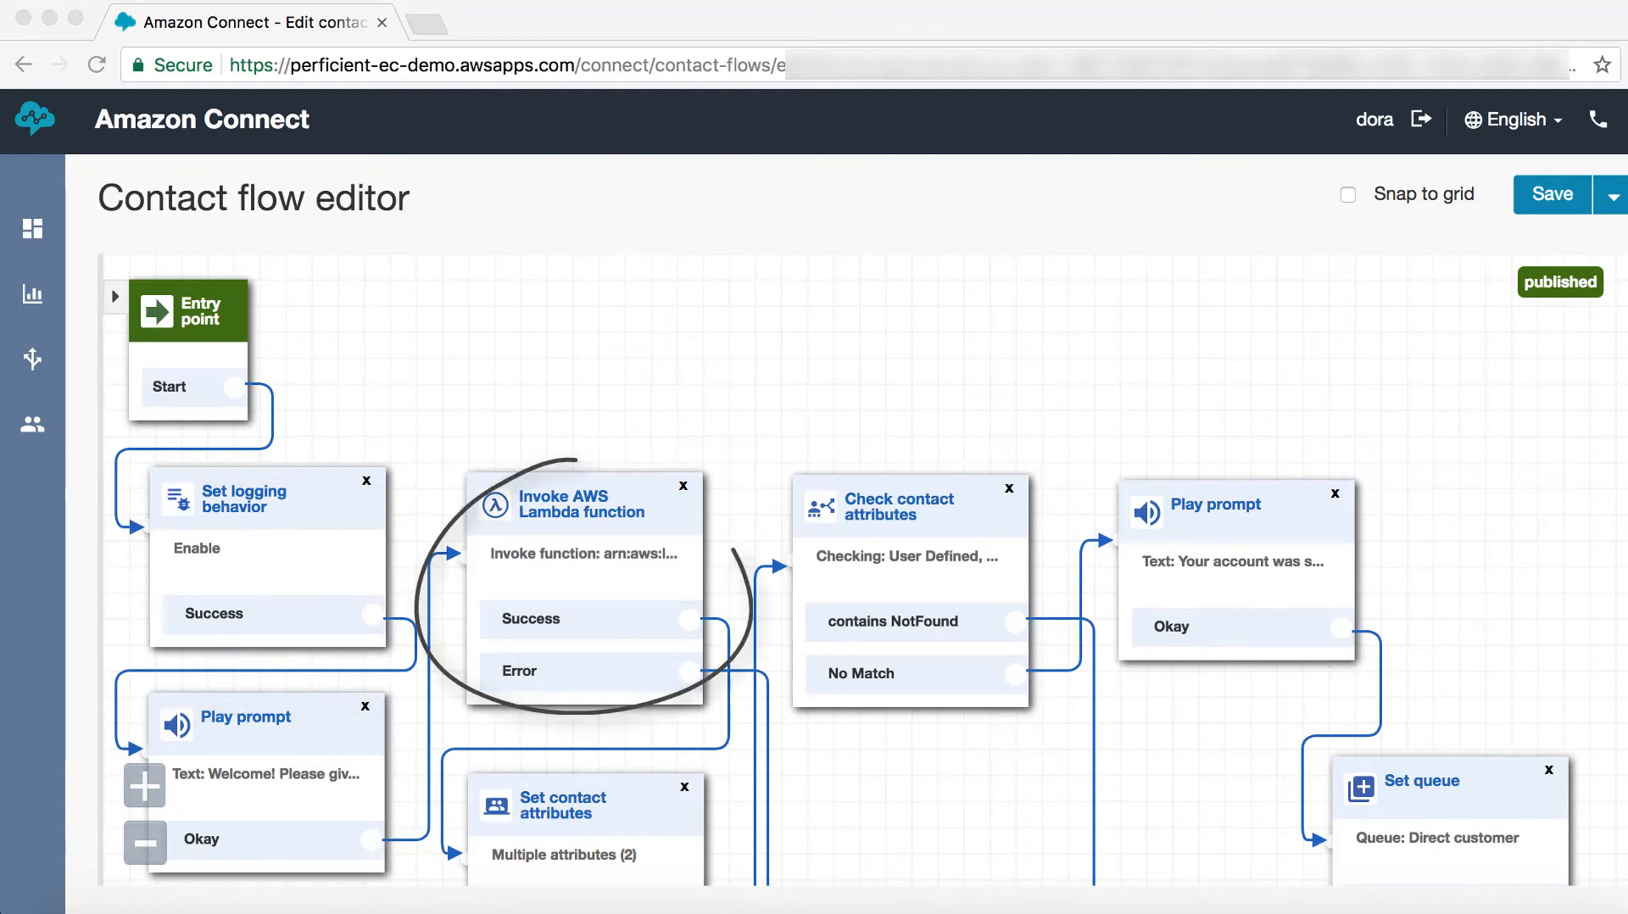
Review the Invoke AWS Lambda block's function ARN and 8-second timeout, then dismiss it.
click(581, 502)
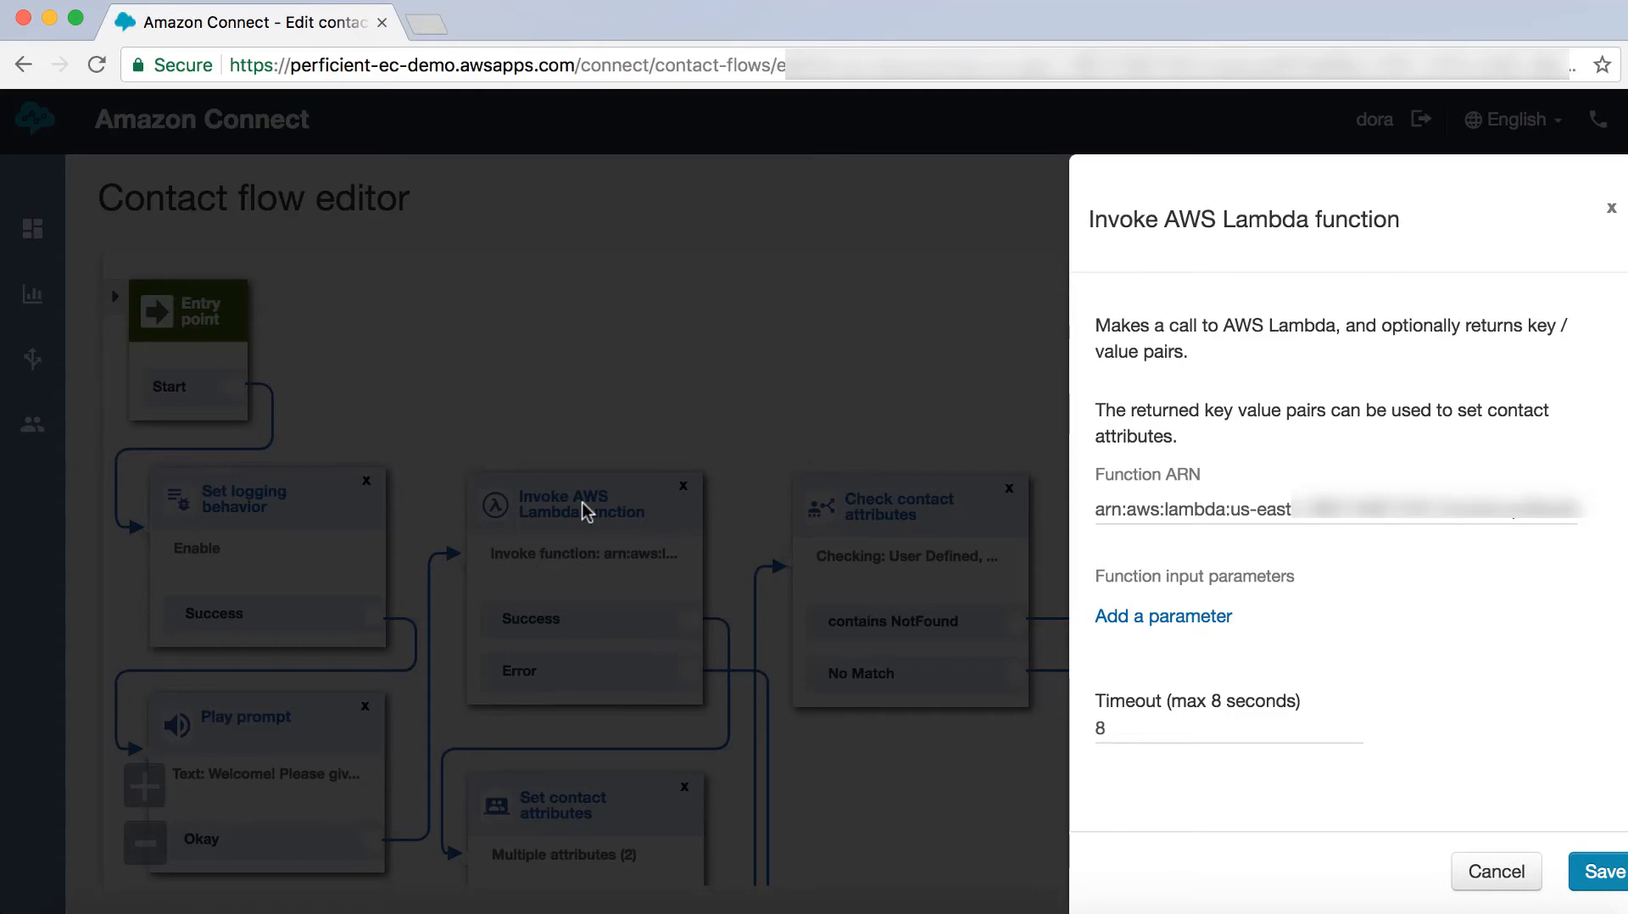
mouse_move(1200, 203)
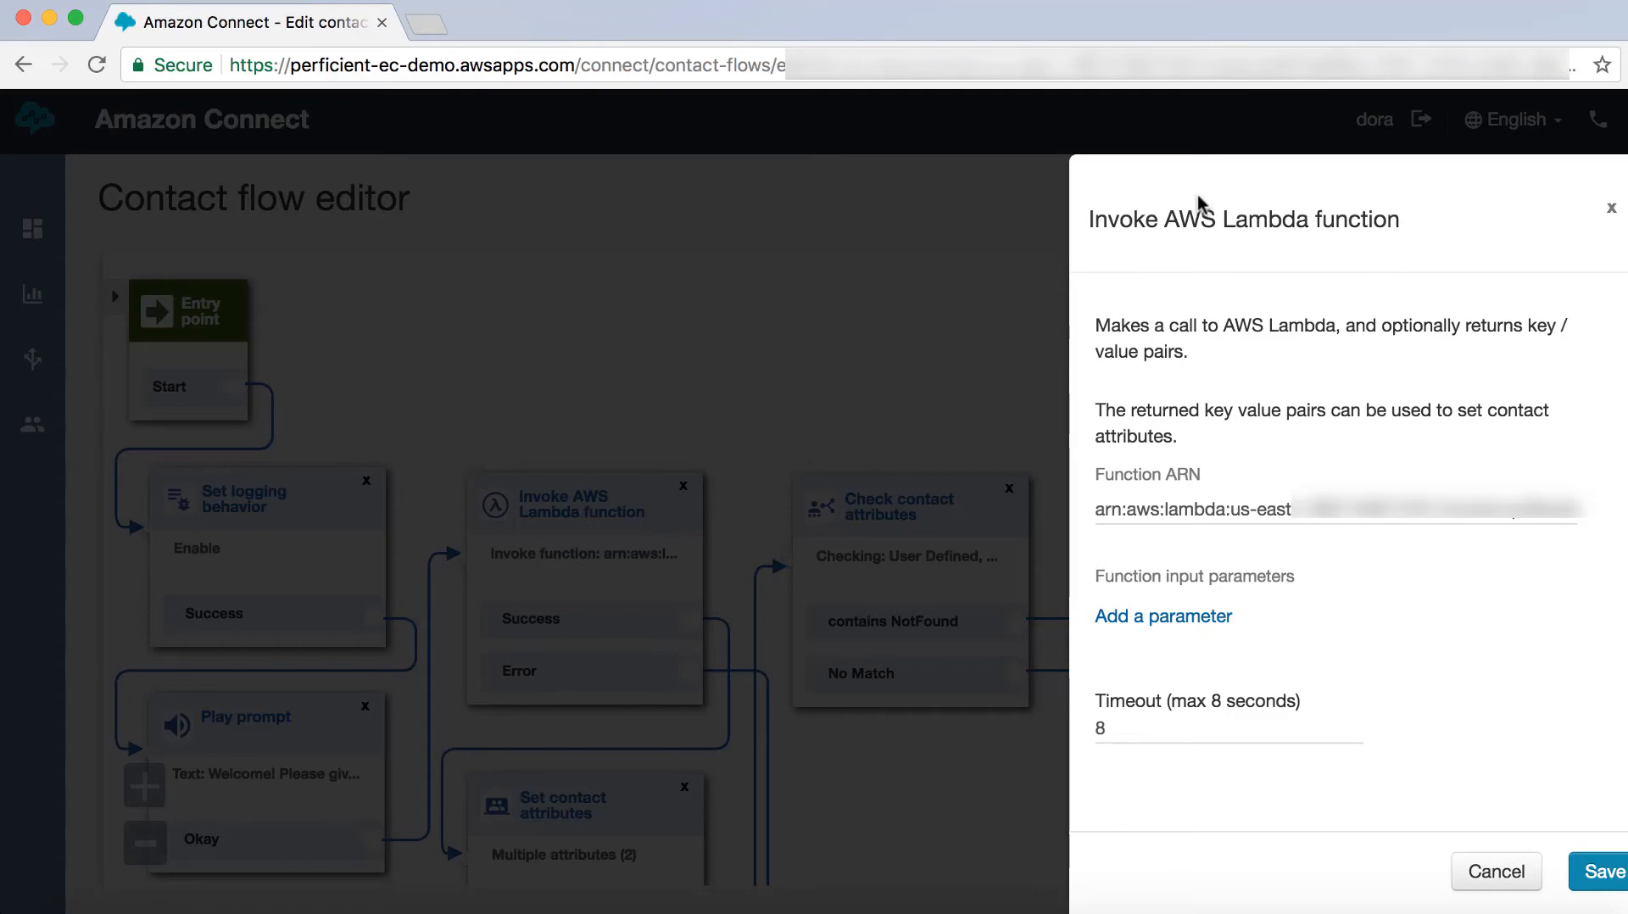
click(1494, 870)
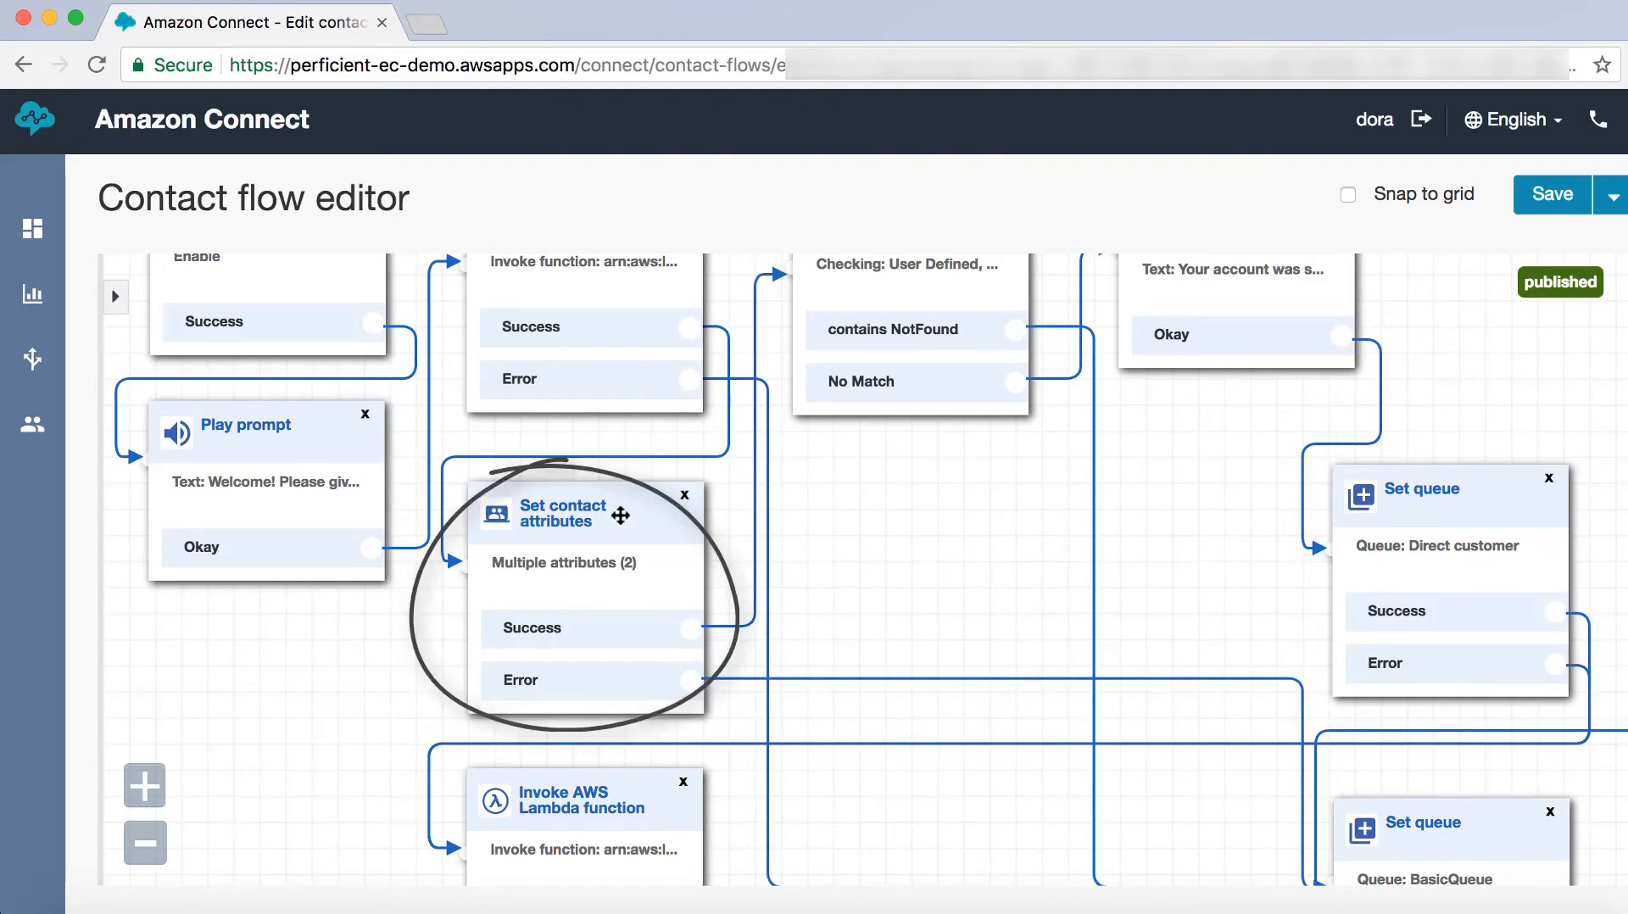
Review the Set contact attributes step saving external accountId as DynamicsAccountId.
click(561, 511)
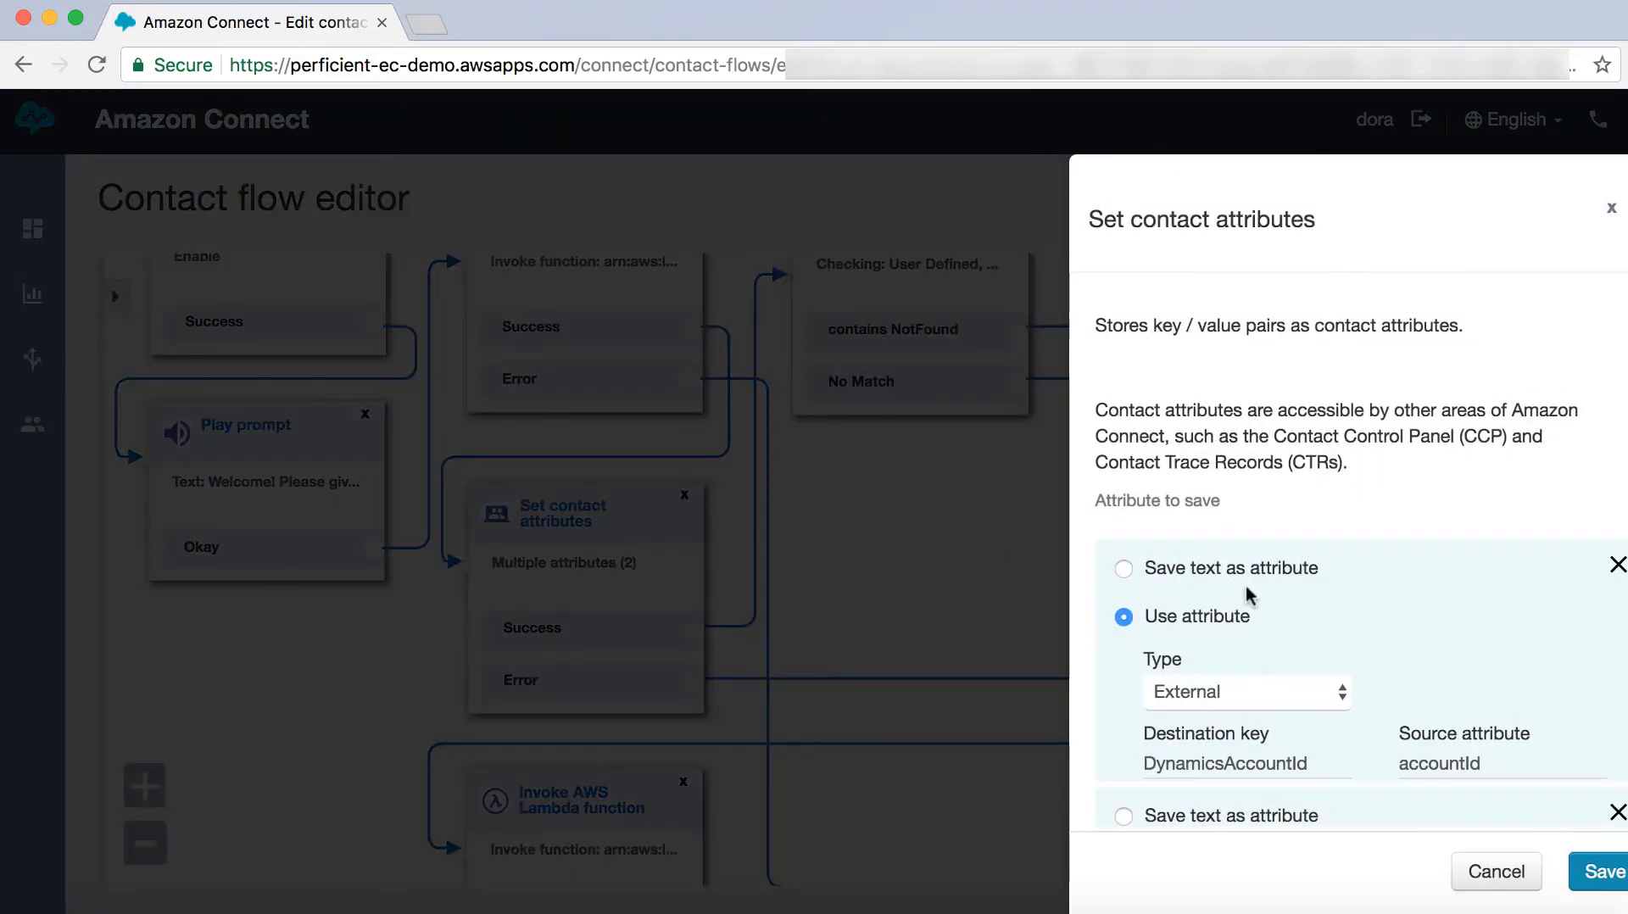
scroll(down, 3)
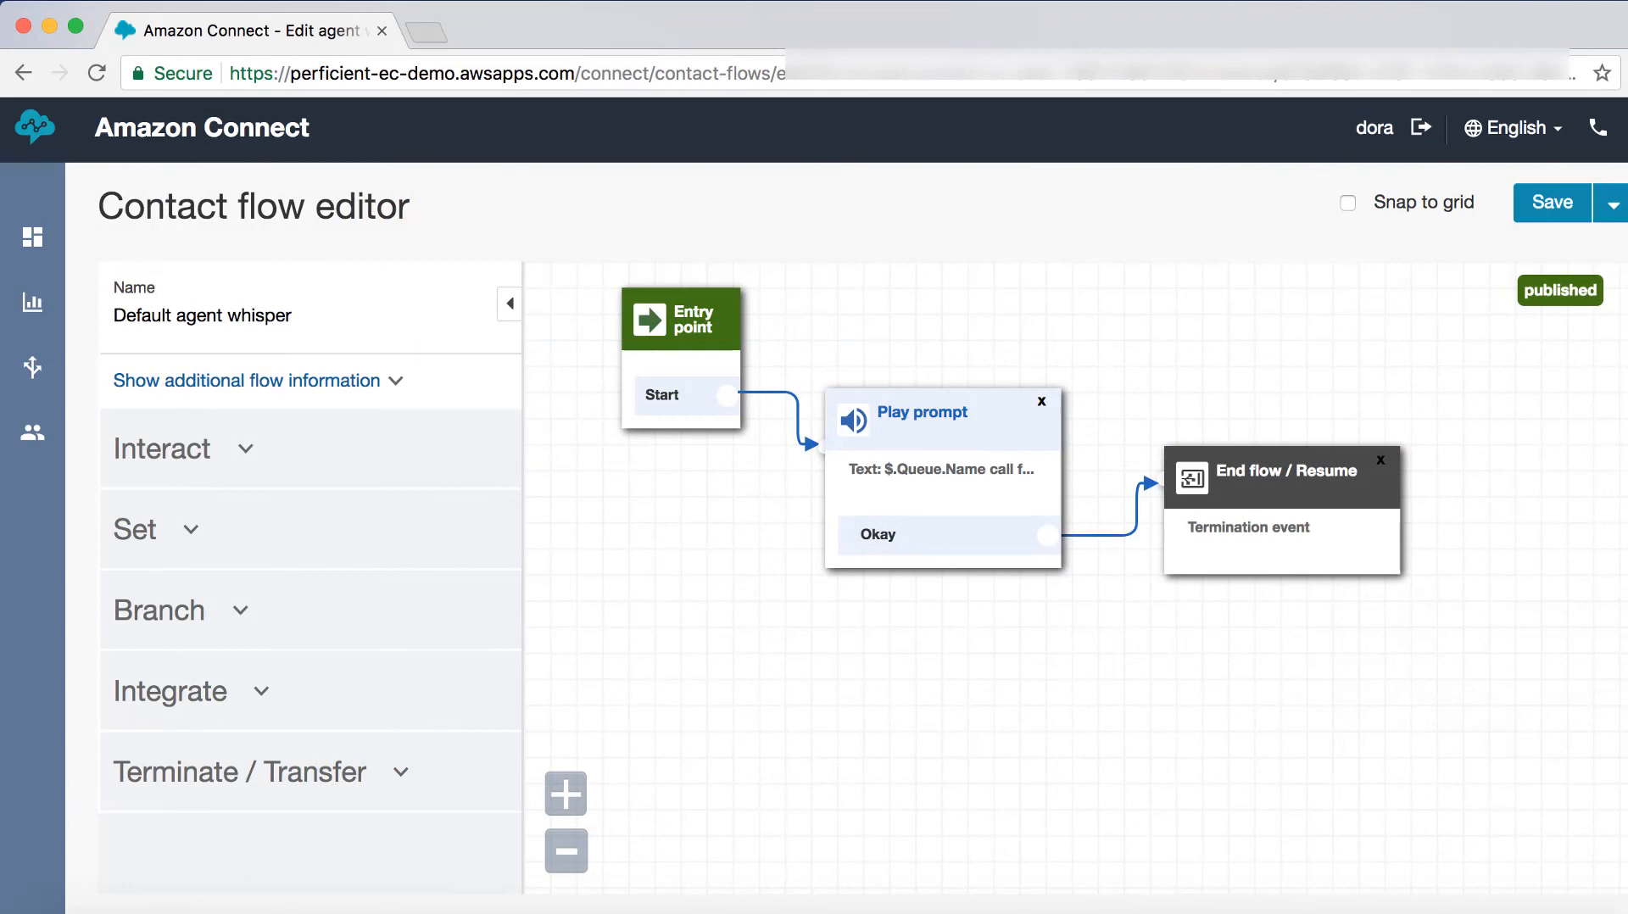
mouse_move(933, 403)
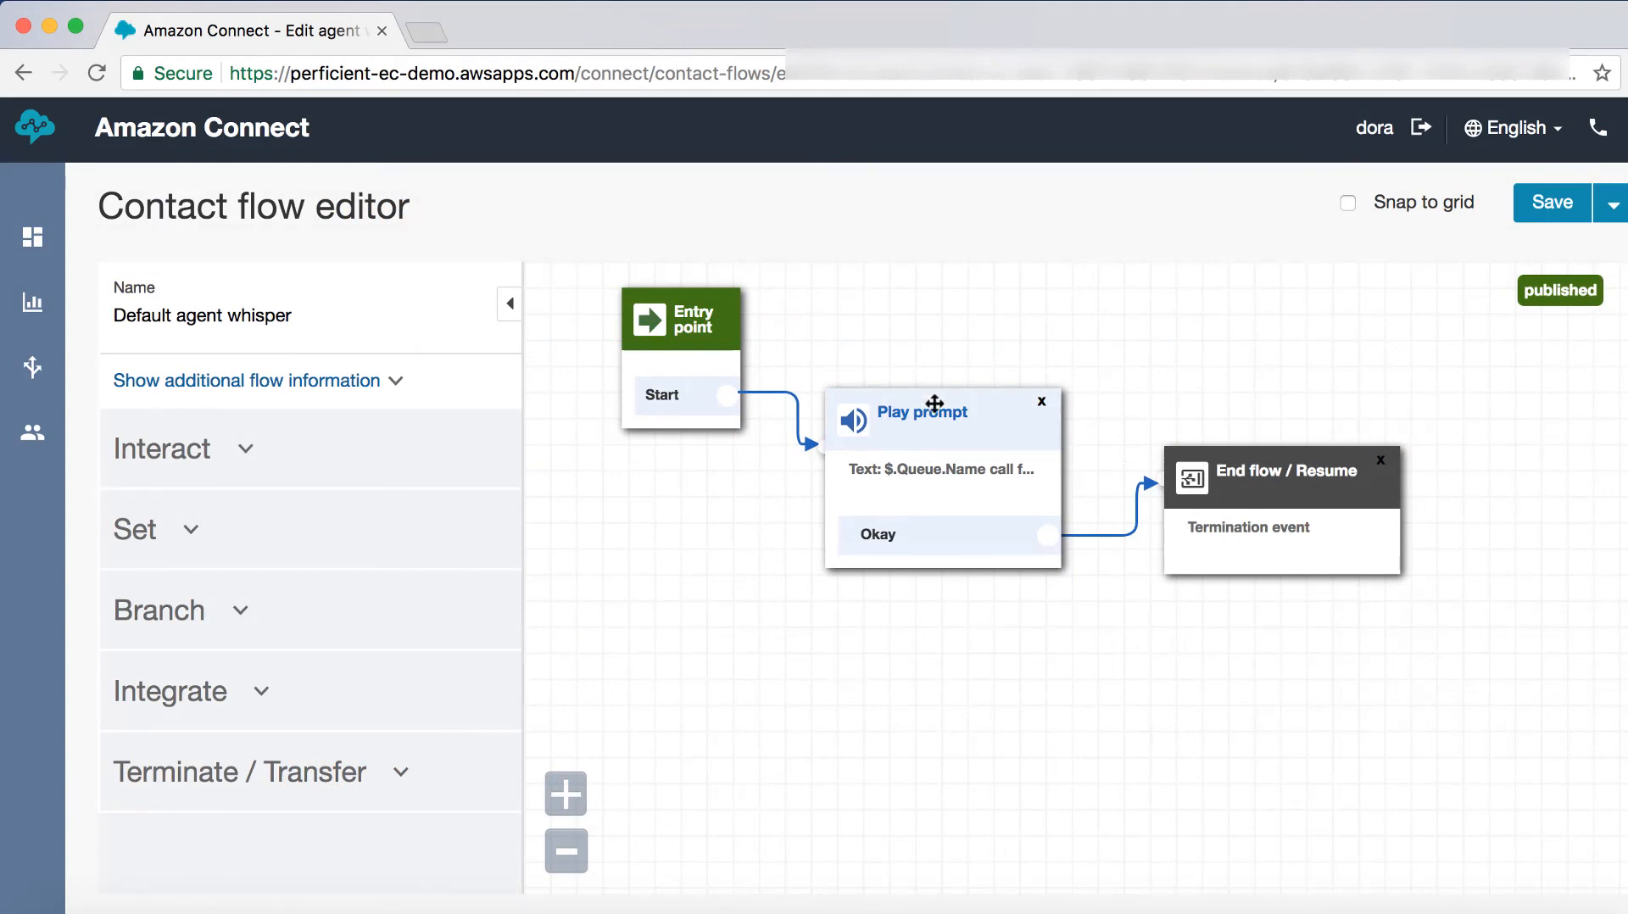